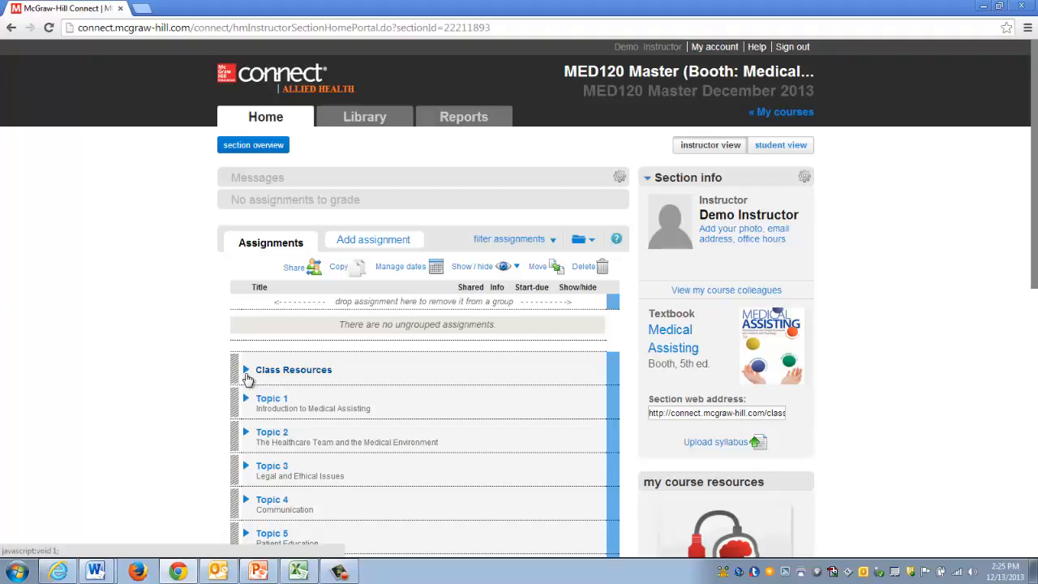
Expand Class Resources on the MED120 home page and scroll to its three items.
click(246, 369)
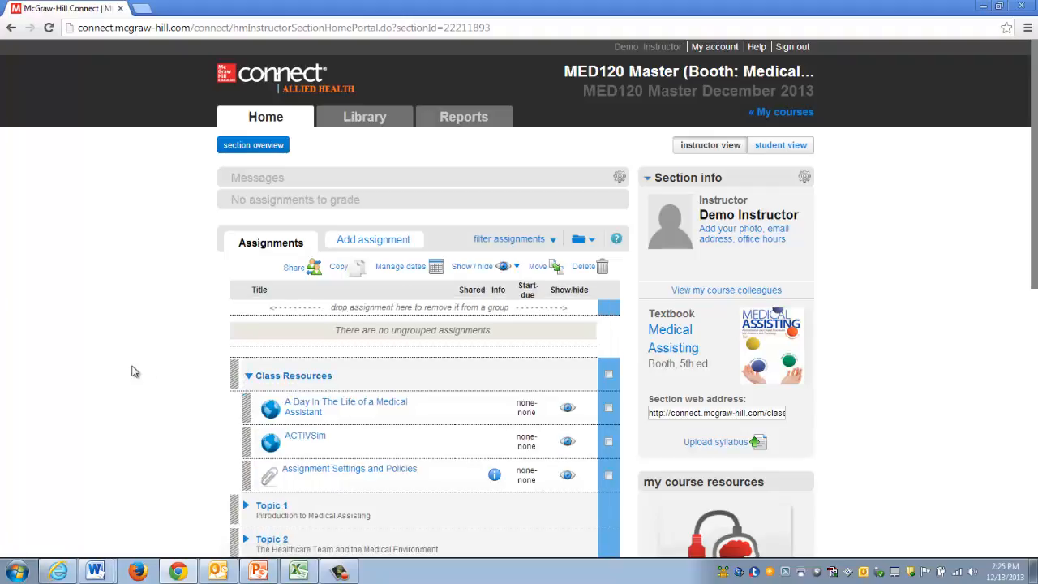
mouse_move(176, 302)
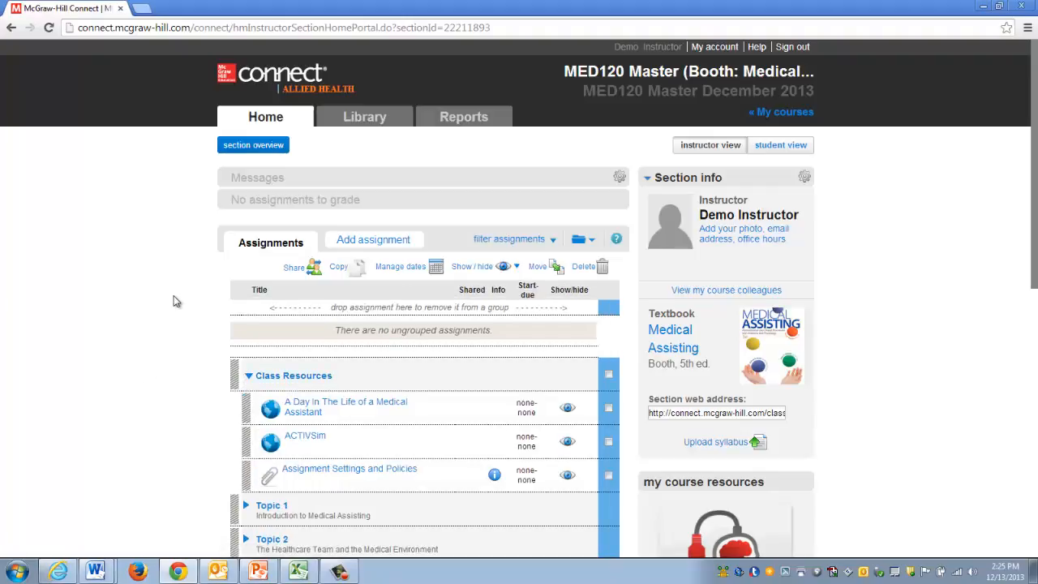
scroll(down, 3)
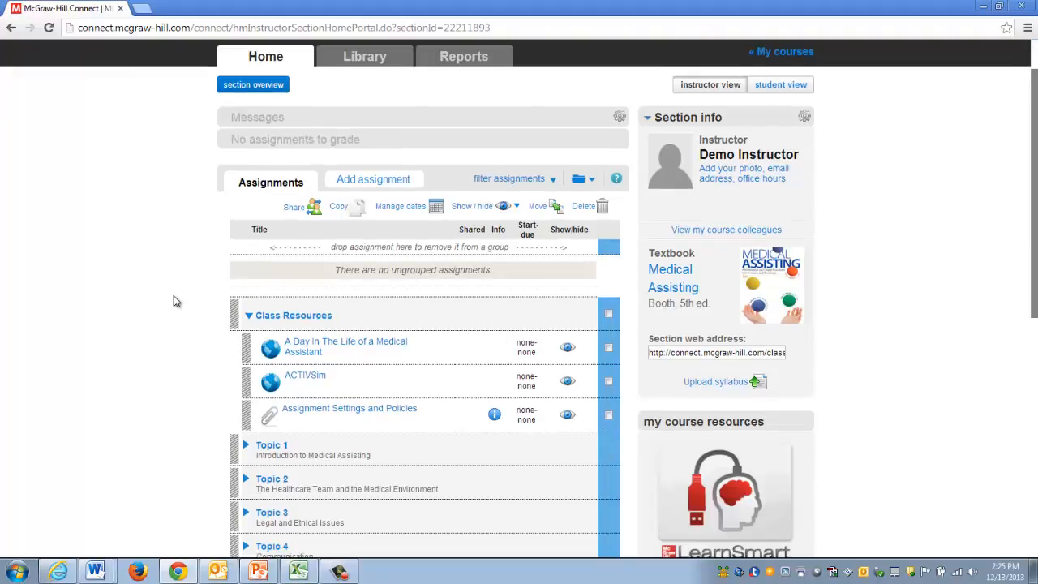
mouse_move(320, 414)
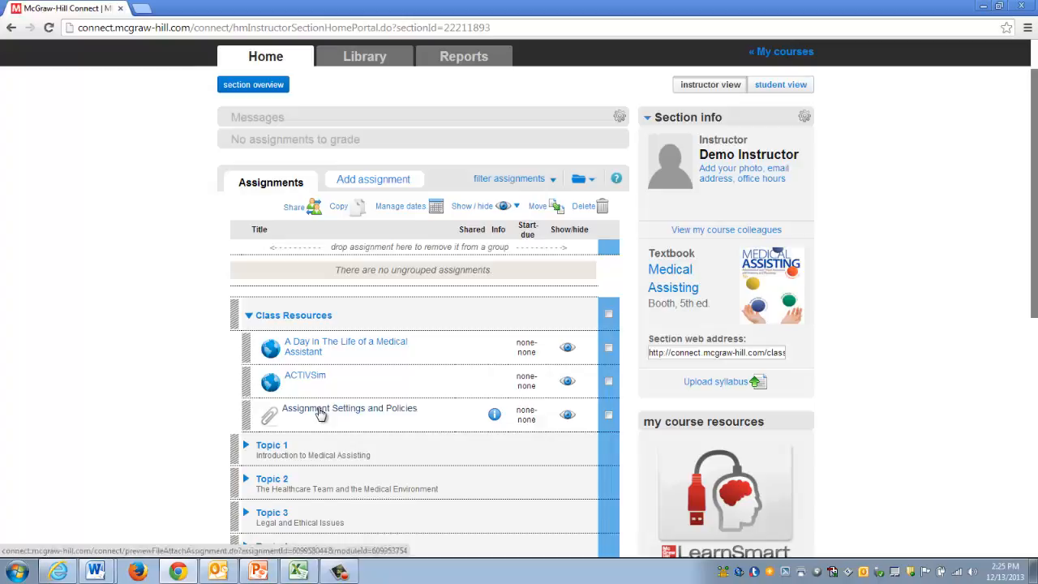
From Assignment Settings and Policies, download and keep 'Settings for Connect Assignments.pdf'.
click(349, 408)
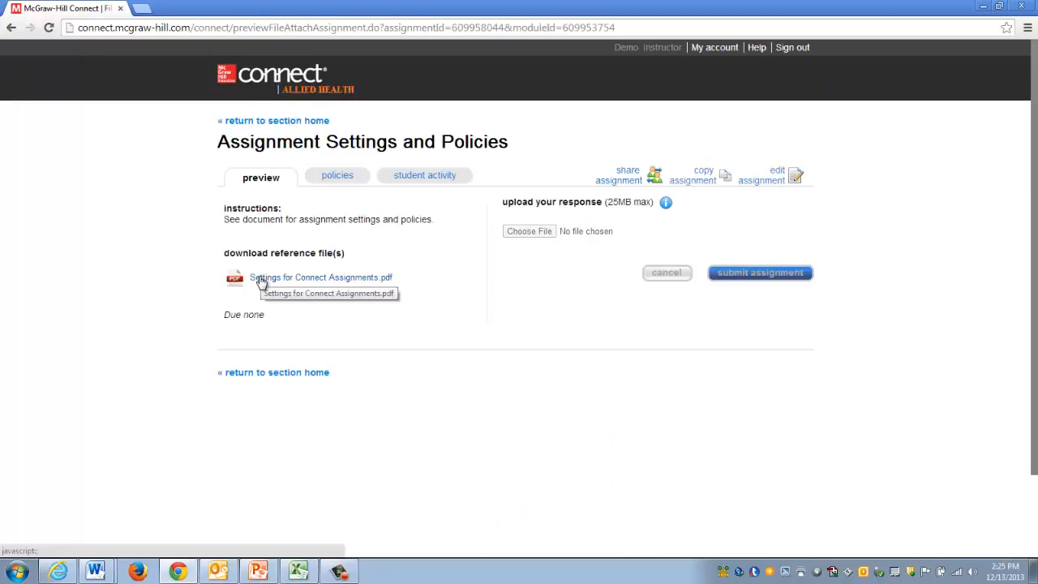
click(321, 276)
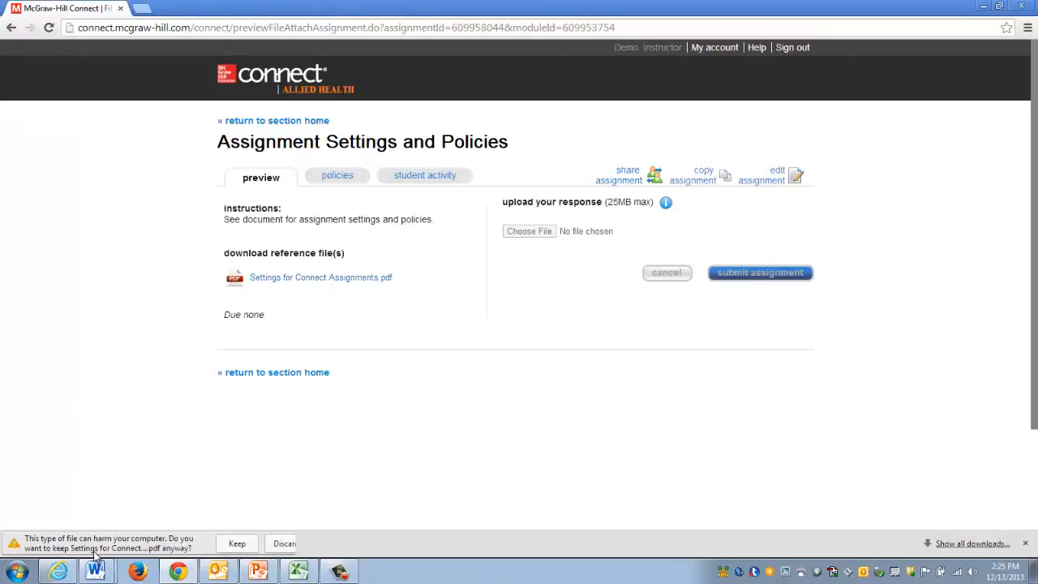
click(237, 543)
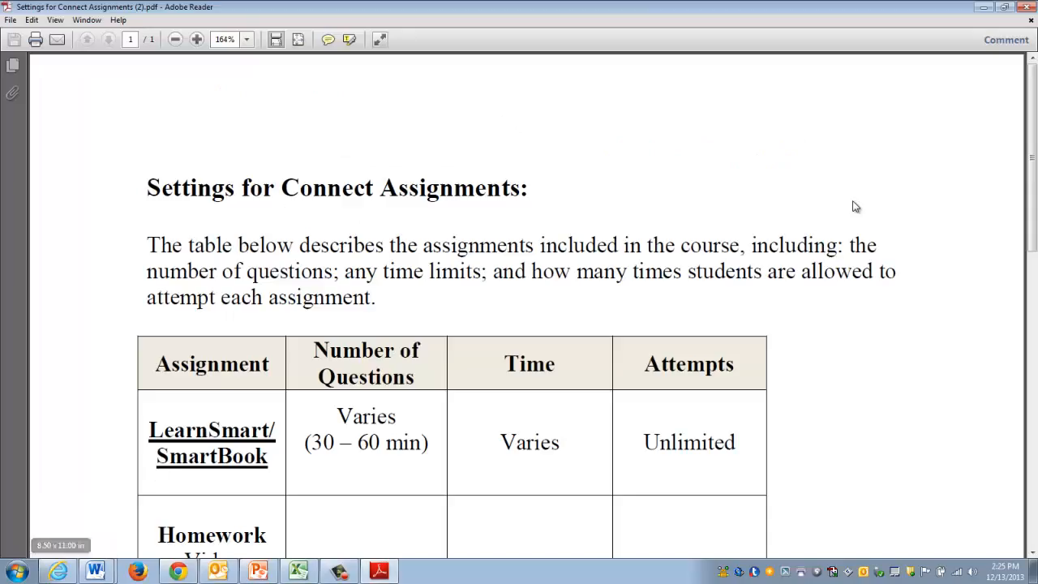
scroll(down, 3)
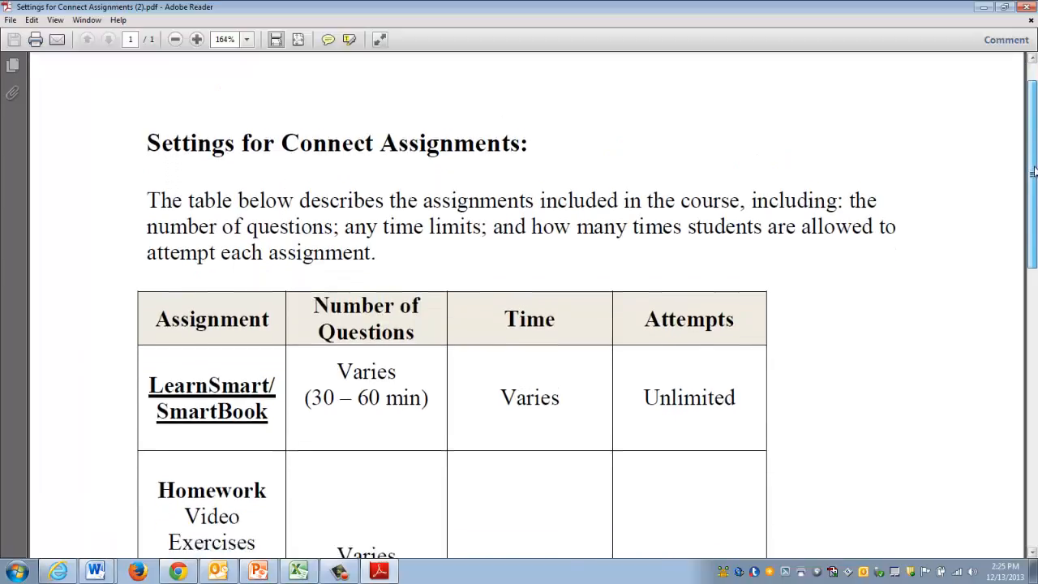
scroll(down, 3)
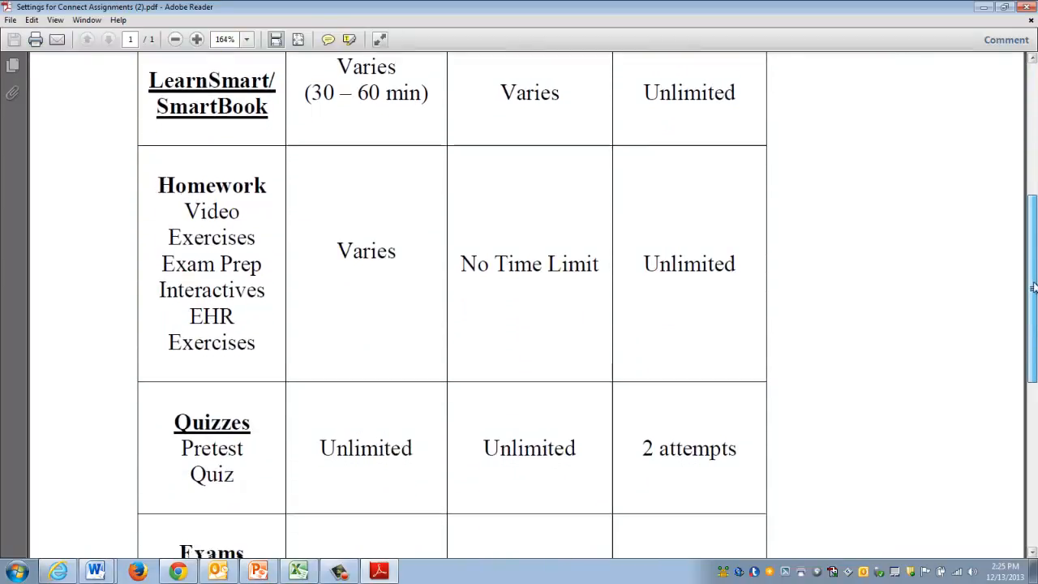
scroll(down, 3)
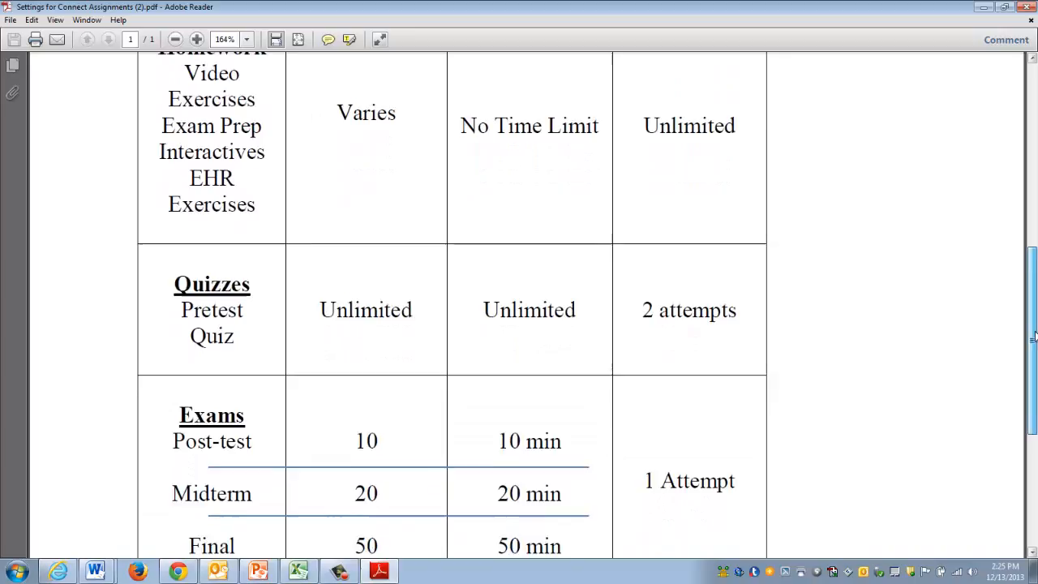
scroll(down, 3)
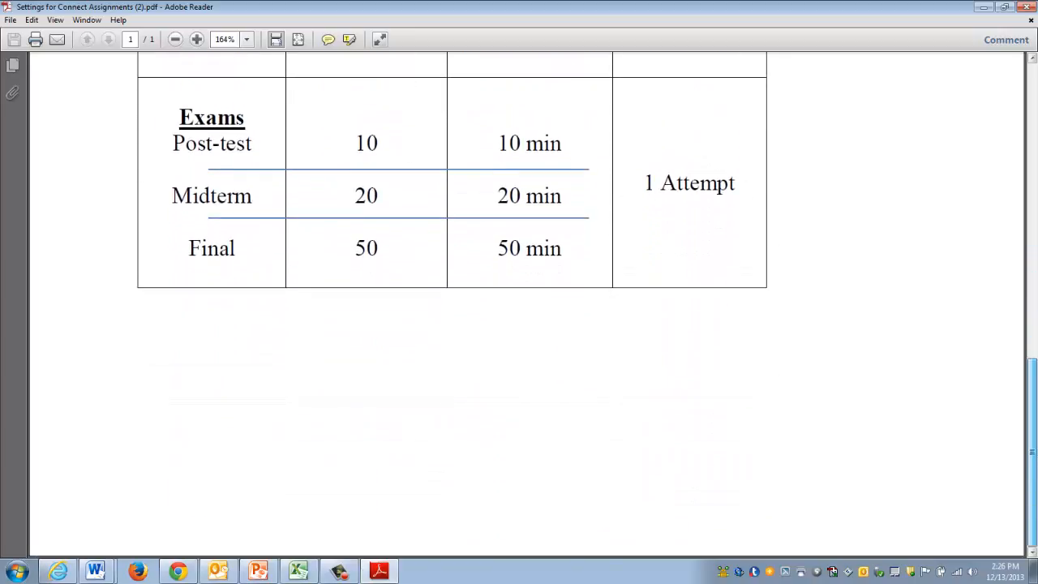
scroll(up, 3)
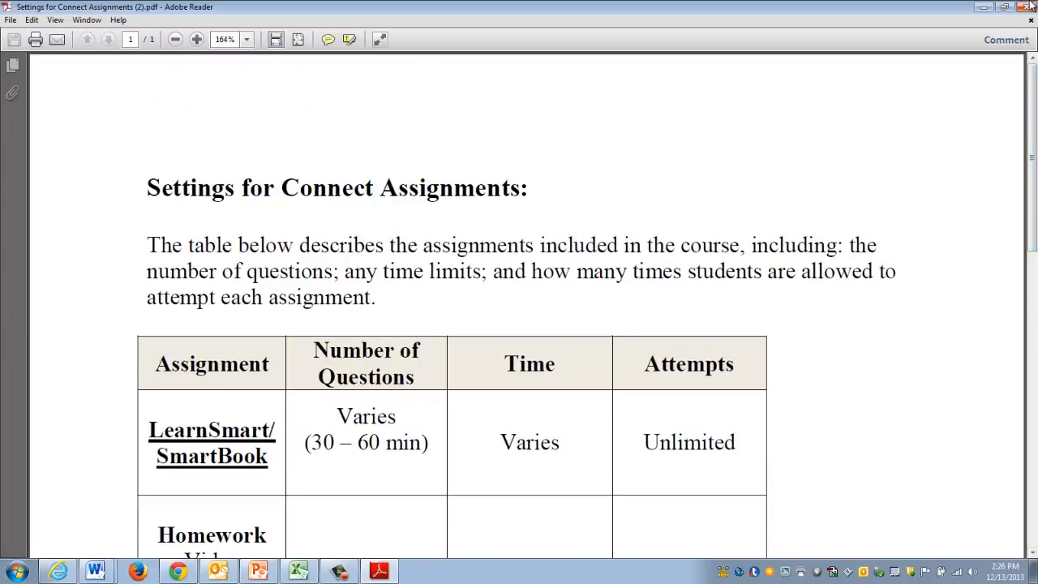